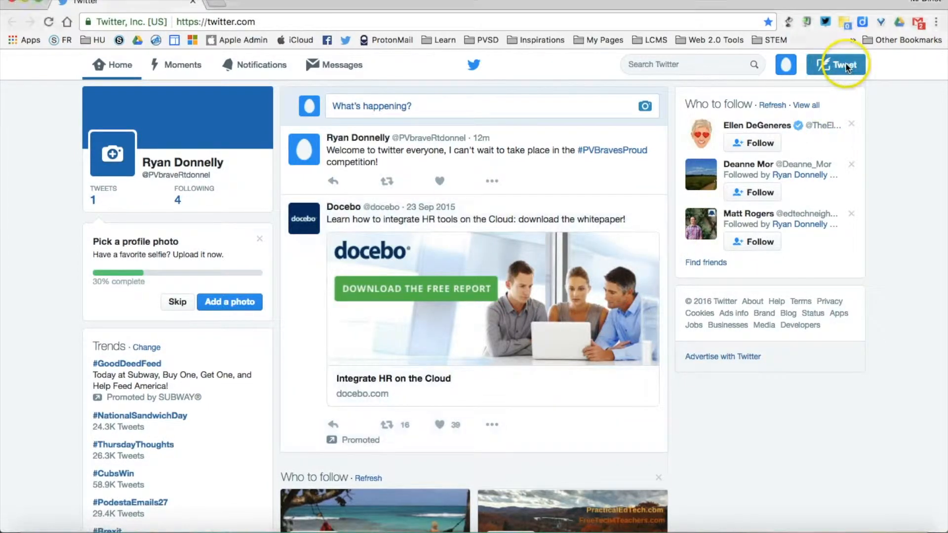
left_click(840, 63)
type("I am really proud of @PVApplecore for coming in on a day off of school to get the Tech Sale ready.")
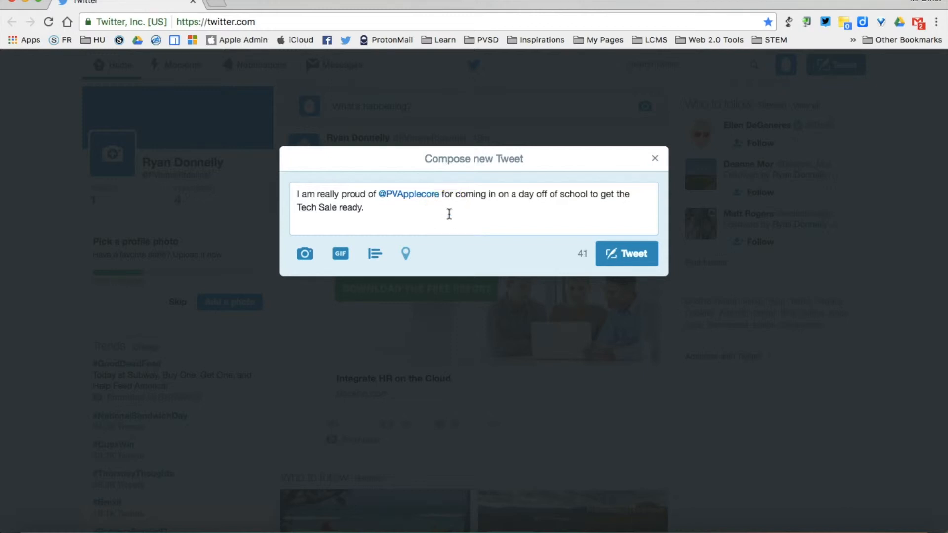
- End the draft tweet with the hashtags #PVISProud and #PVHSProud, leaving it unposted
type("#")
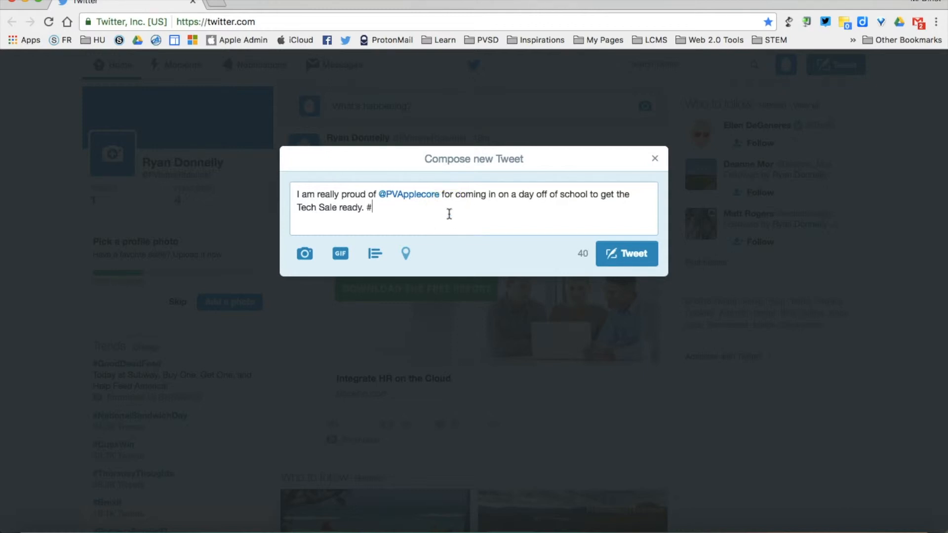
type("PVISProud")
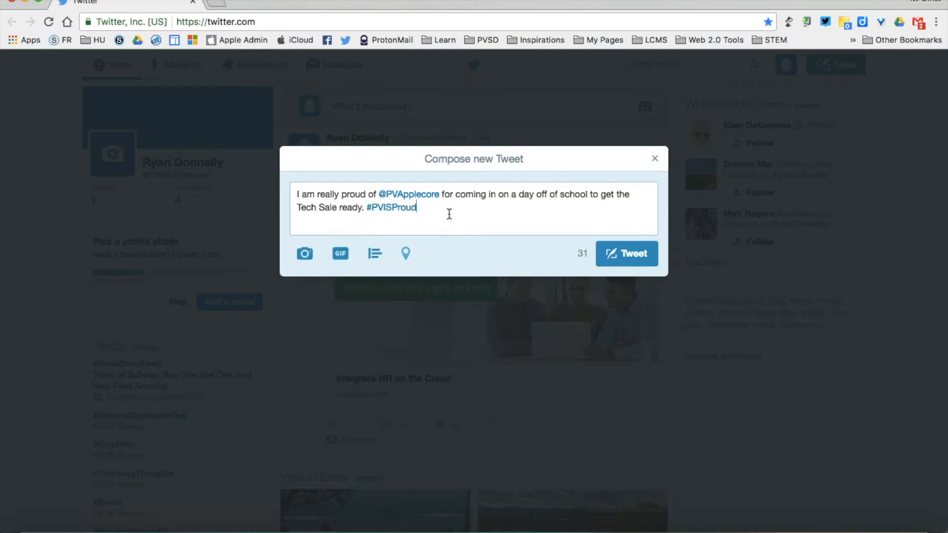
type("#PVH")
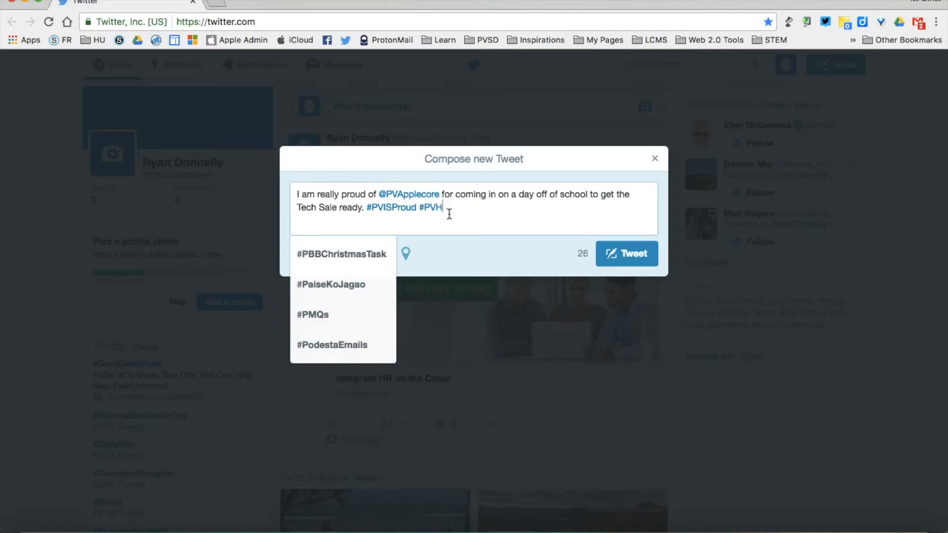
type("SProud")
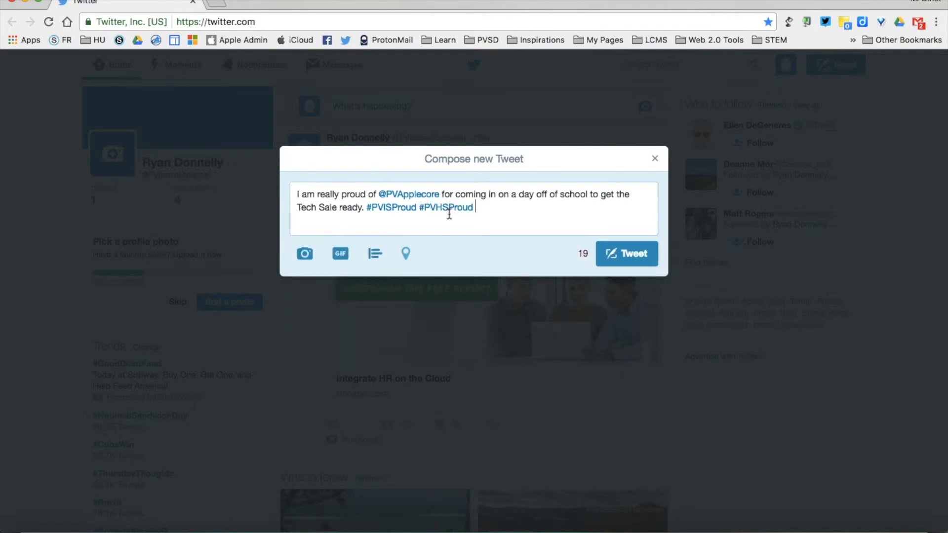